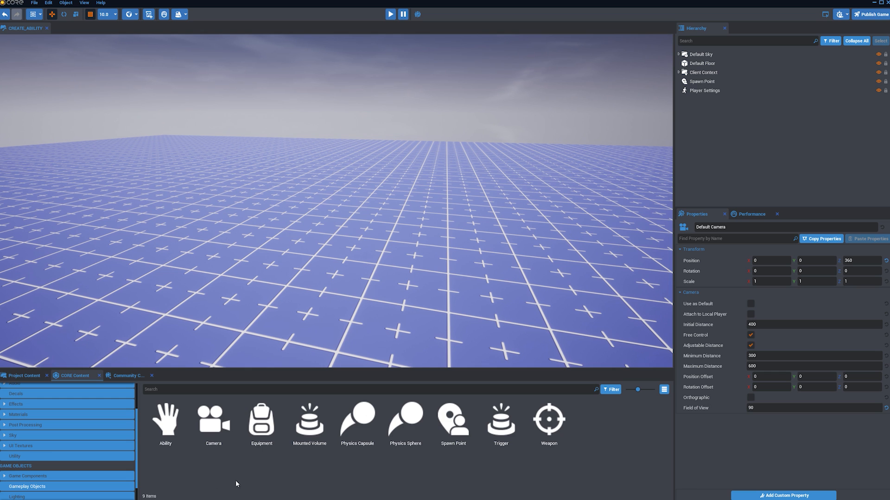
# - Add the Equipment gameplay object from CORE Content to the Hierarchy
pyautogui.click(261, 428)
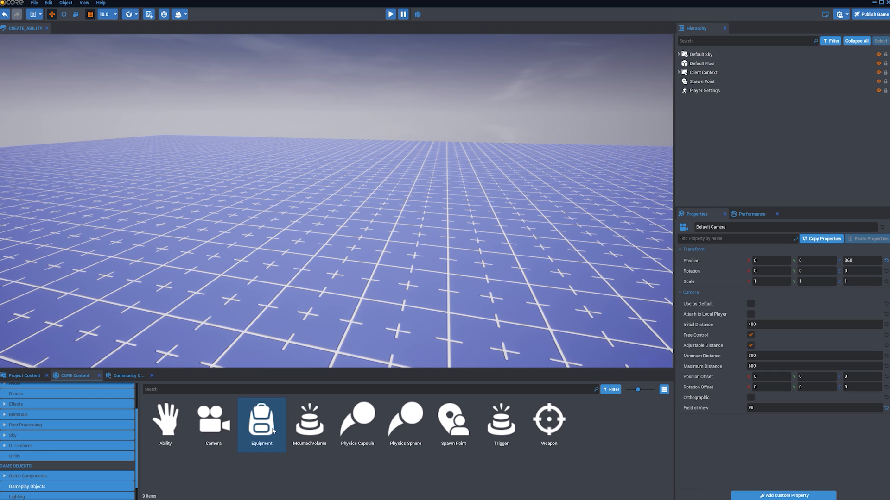
pyautogui.doubleClick(261, 425)
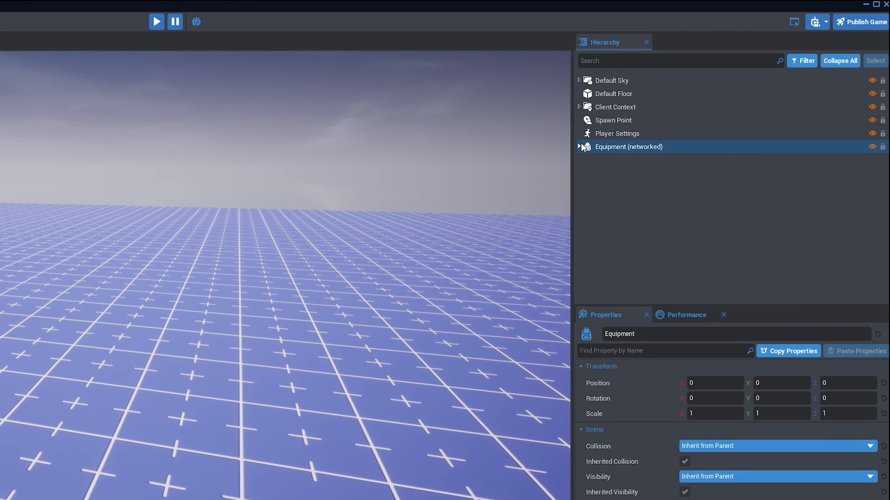
pyautogui.moveTo(582, 192)
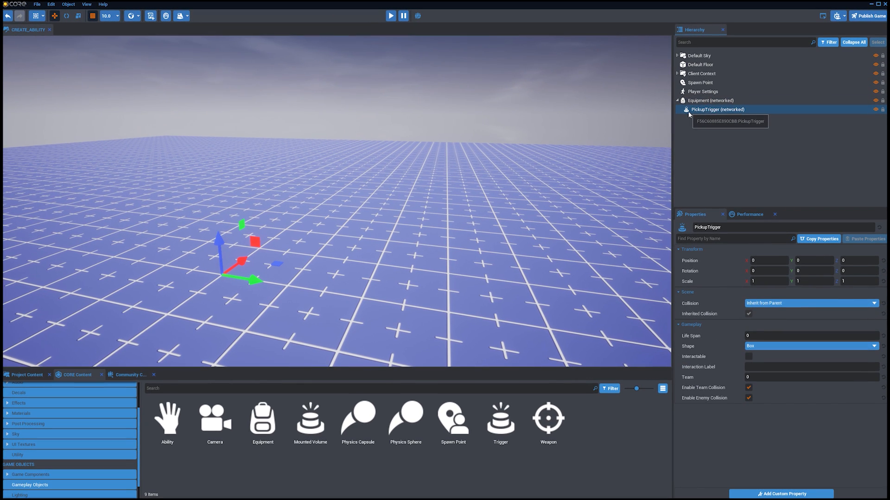
pyautogui.moveTo(705, 138)
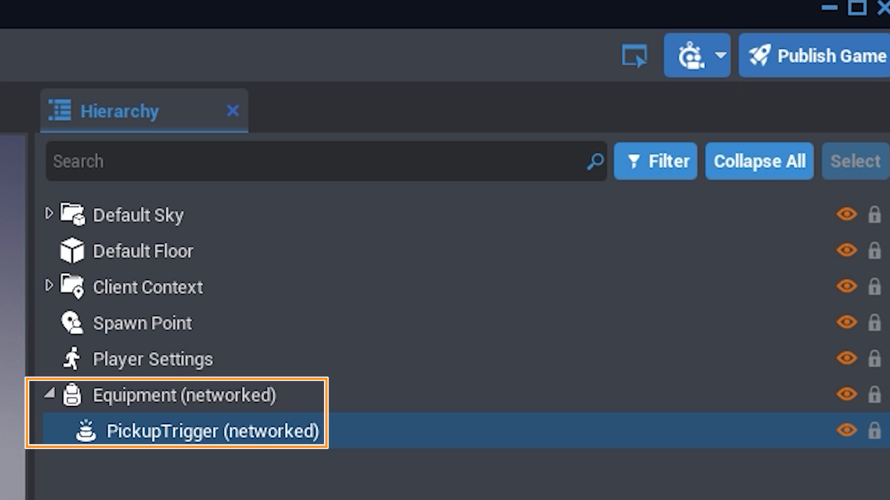
pyautogui.scroll(-3)
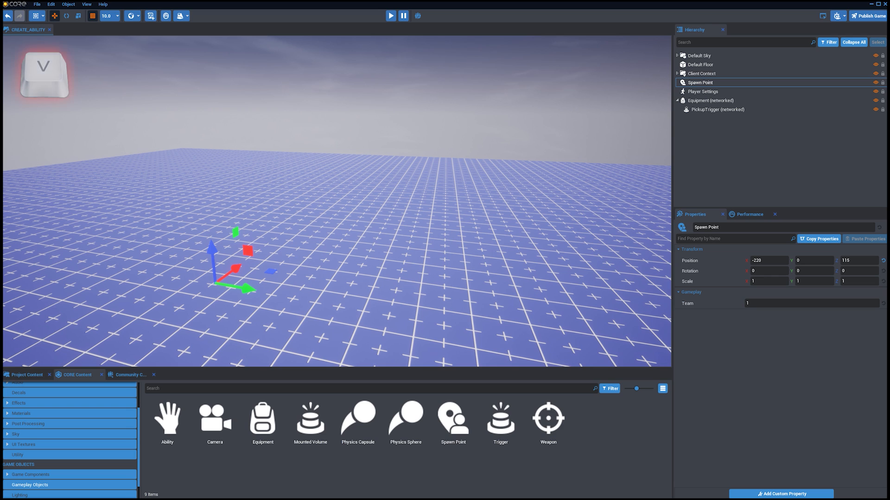
# - Toggle gizmo visibility with V so the camera and spawn point gizmos show
pyautogui.press('v')
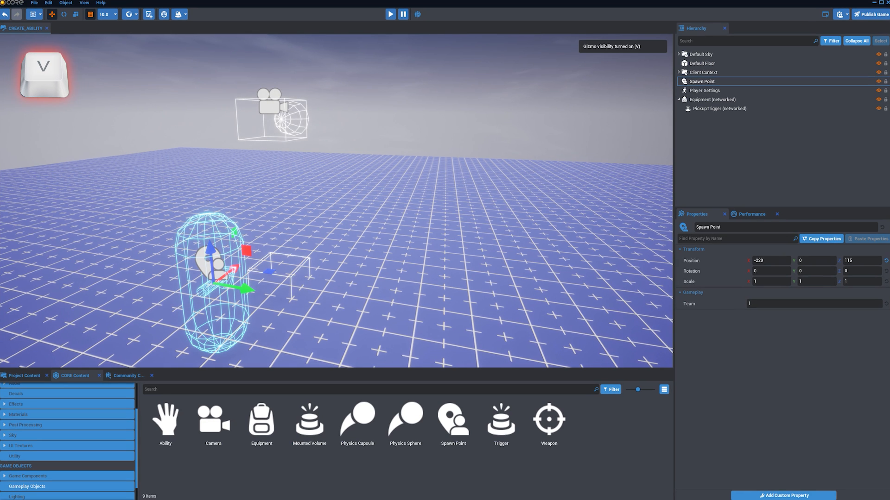
pyautogui.press('v')
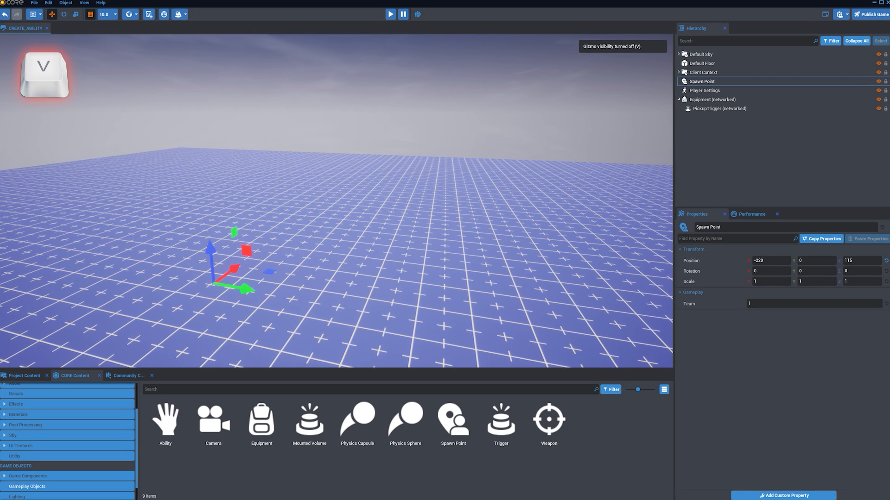
pyautogui.press('v')
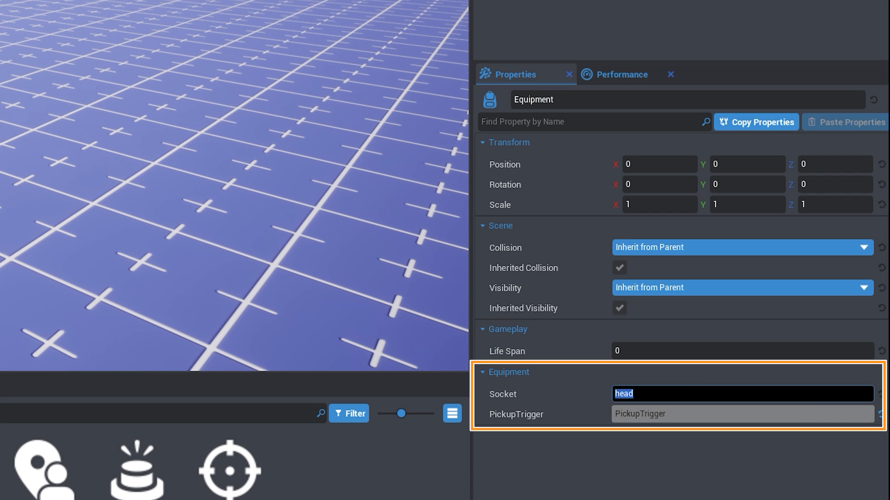
# - Set the Equipment's Socket field to pelvis
pyautogui.write('pelvis')
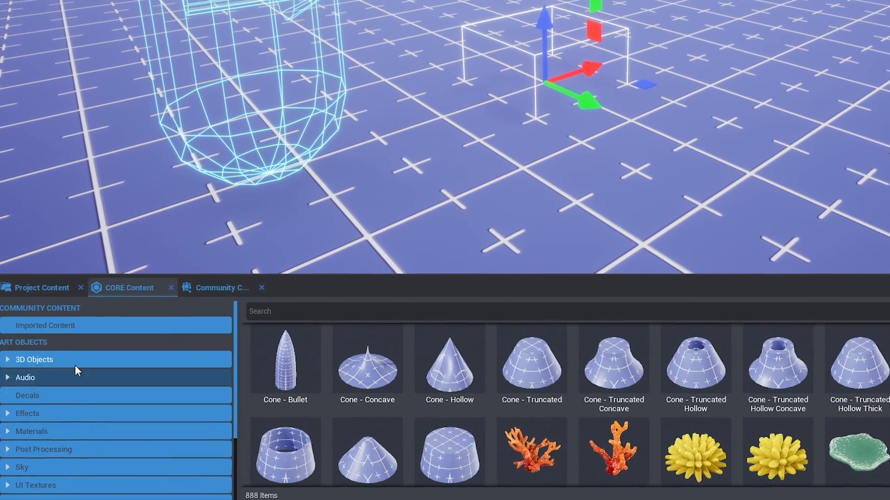
# - Add the Core model from 3D Objects, cancelling the reparenting dialog
pyautogui.click(41, 287)
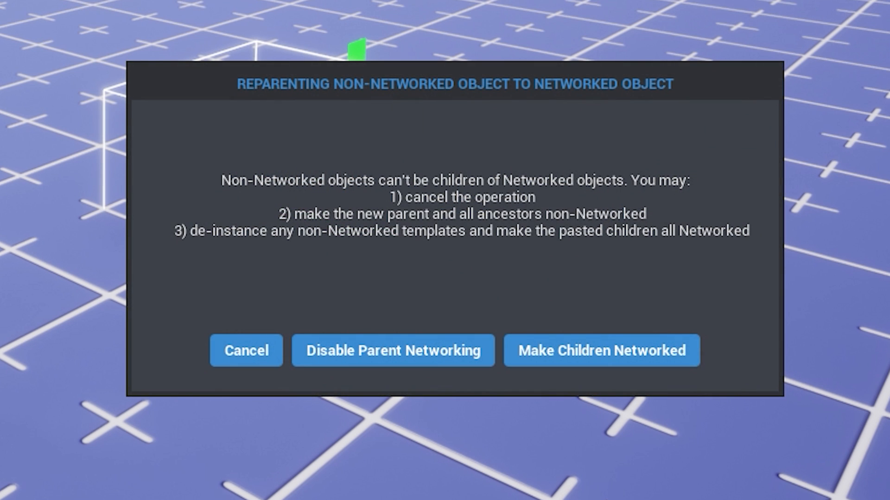
pyautogui.click(602, 351)
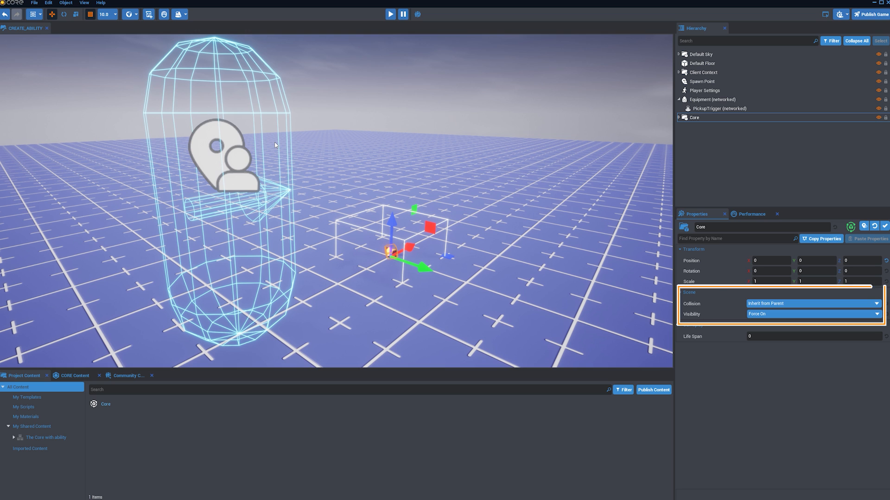
pyautogui.click(813, 303)
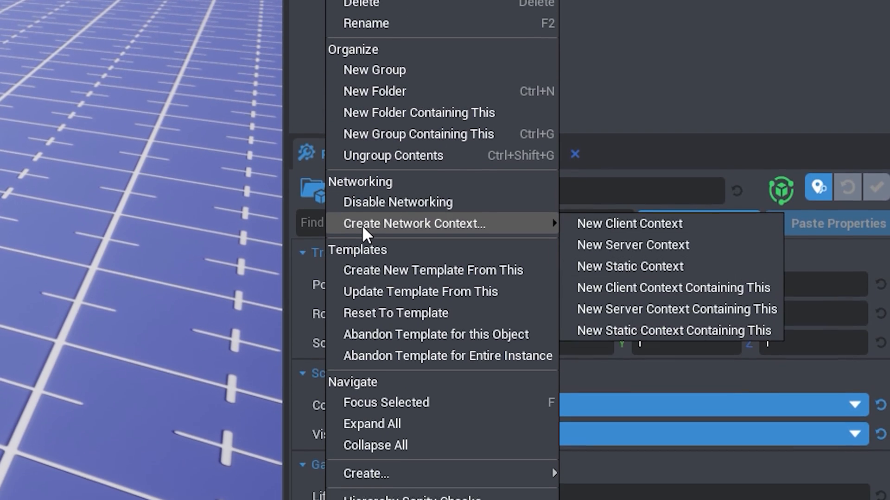
pyautogui.moveTo(603, 275)
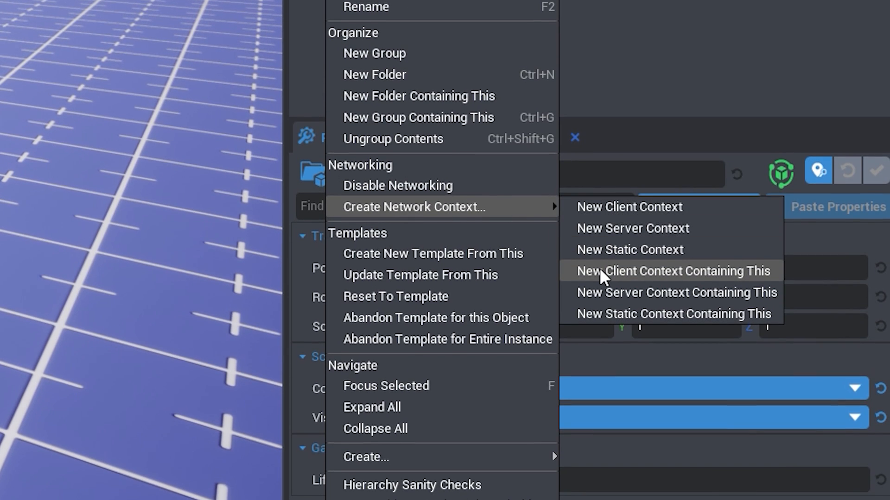
# - Wrap the Core model in a new client context and confirm
pyautogui.click(672, 271)
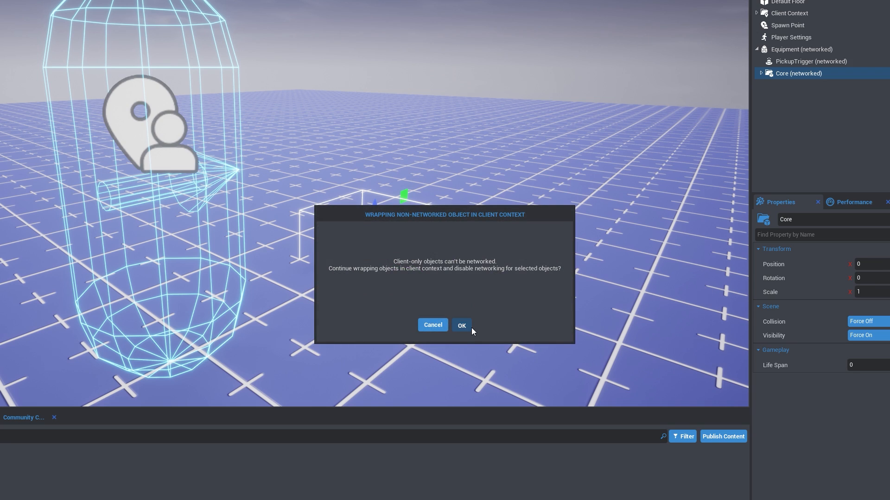
pyautogui.click(462, 326)
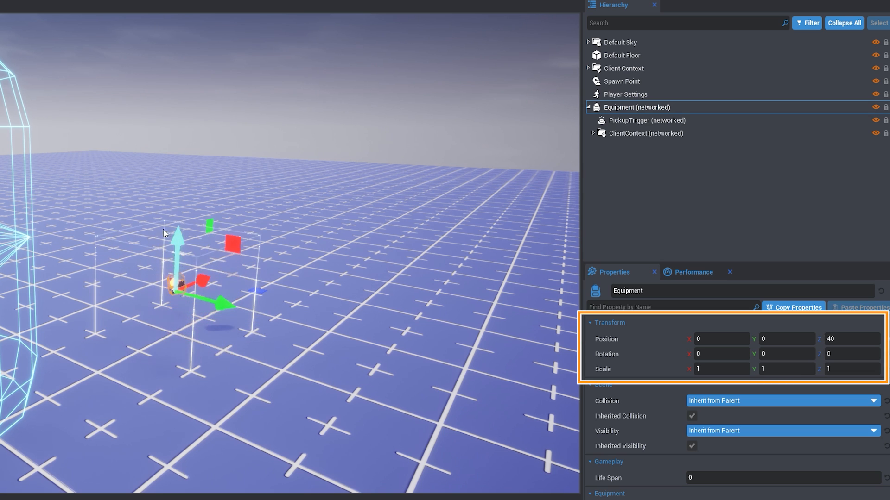
# - Set the Equipment's Transform Position Z to 90
pyautogui.write('90')
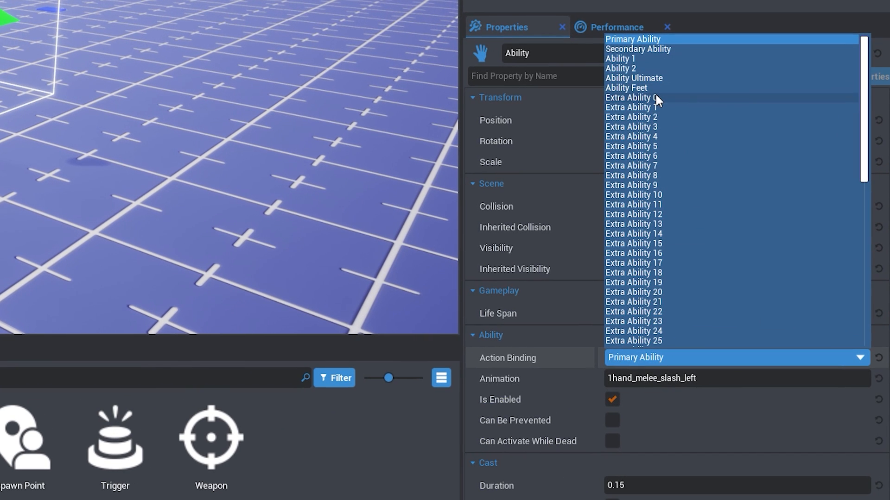
# - Bind the Ability to Ability Feet and set its Animation to unarmed_wave
pyautogui.click(625, 87)
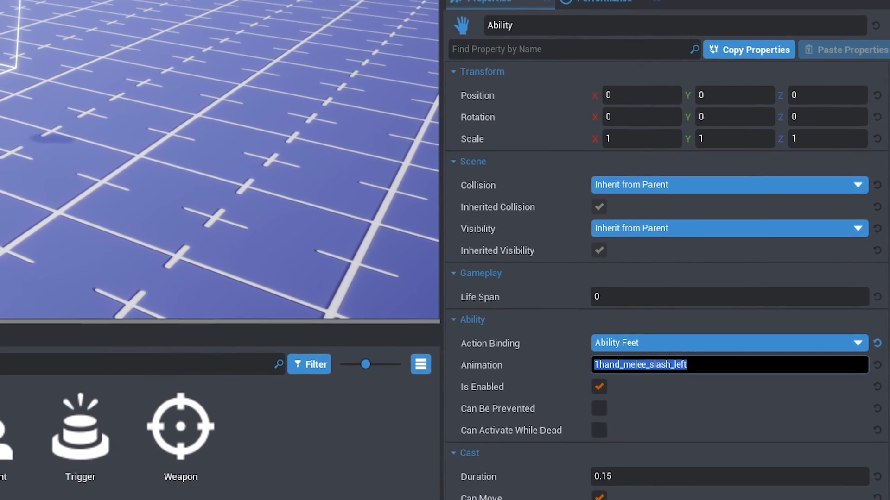
pyautogui.write('unarmed_wave')
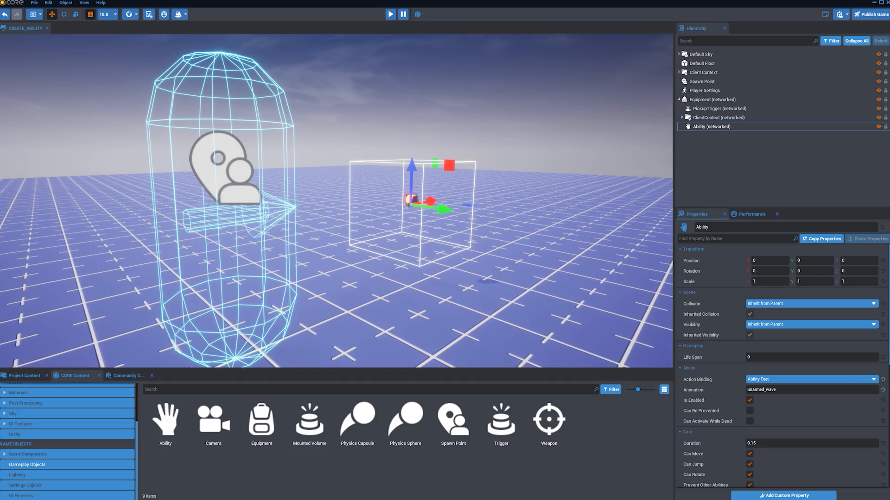
pyautogui.click(390, 13)
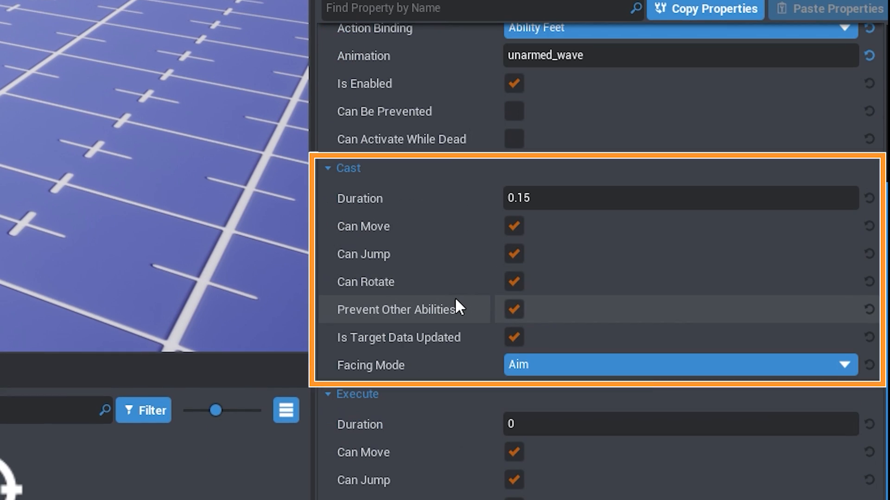
# - Set the cast-phase Facing Mode to None so the ability doesn't turn the character
pyautogui.click(678, 364)
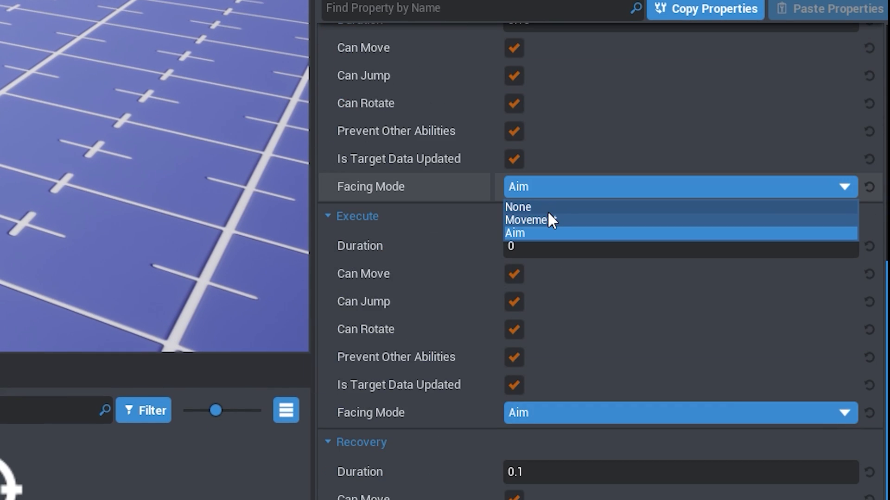
pyautogui.click(517, 207)
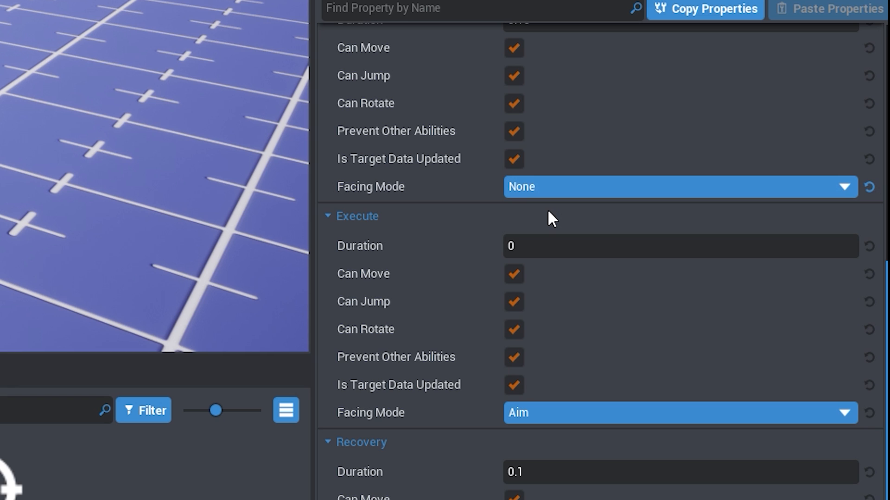
pyautogui.moveTo(576, 444)
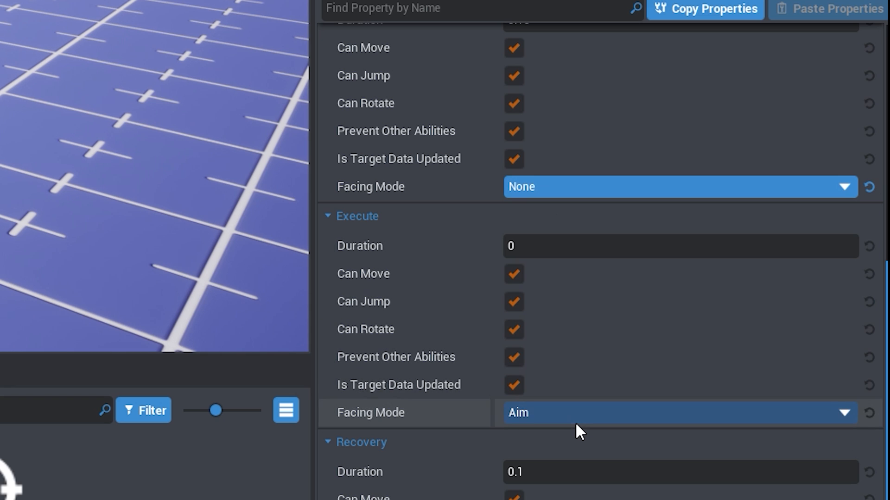
pyautogui.click(673, 424)
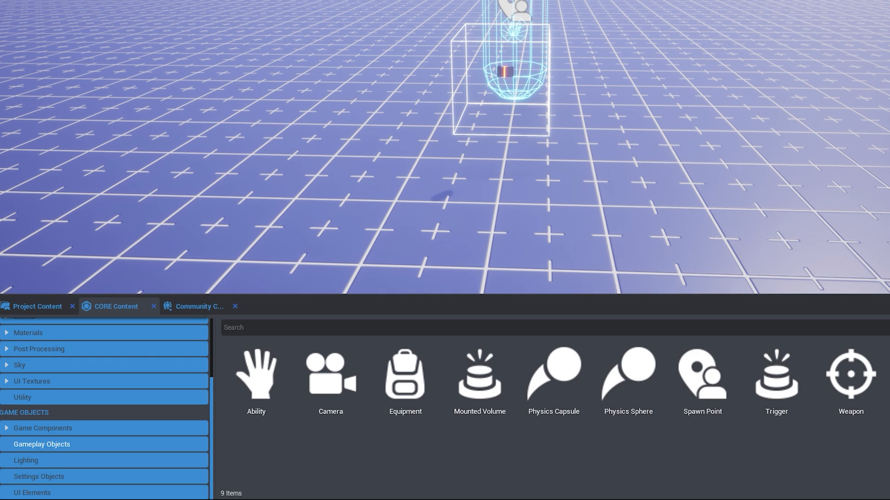
# - Add the Ability Display from Game Components to the hierarchy
pyautogui.click(41, 429)
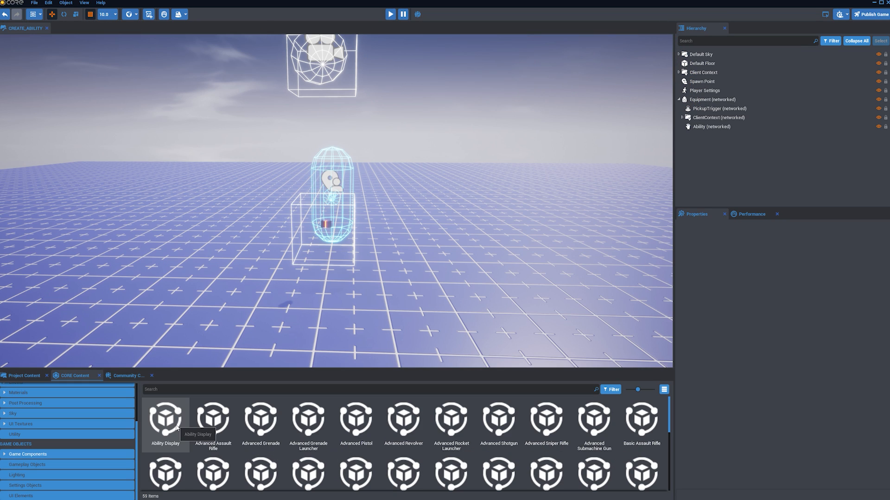
pyautogui.click(389, 15)
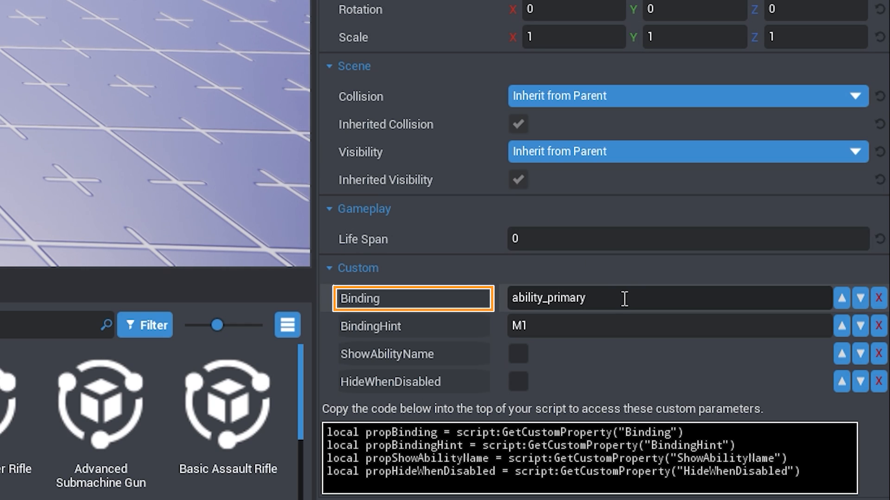
# - Set Binding to ability_feet, BindingHint to SHIFT, and tick ShowAbilityName
pyautogui.doubleClick(565, 299)
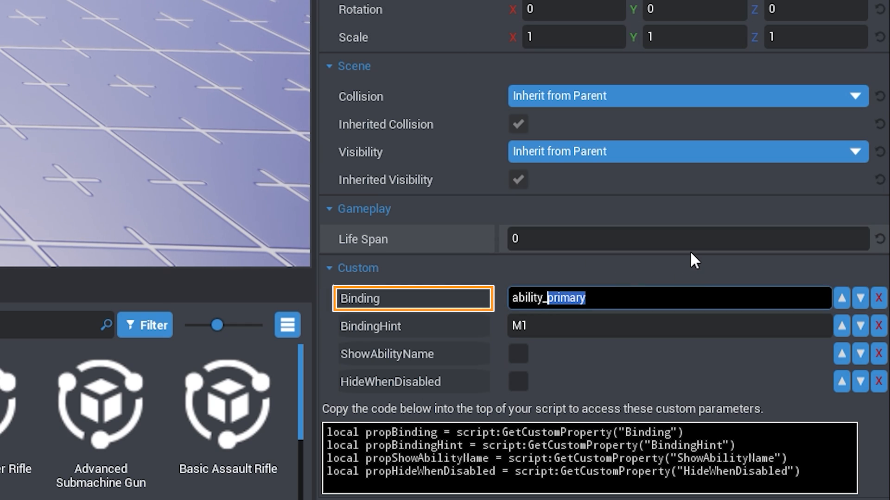
pyautogui.write('ability_feet')
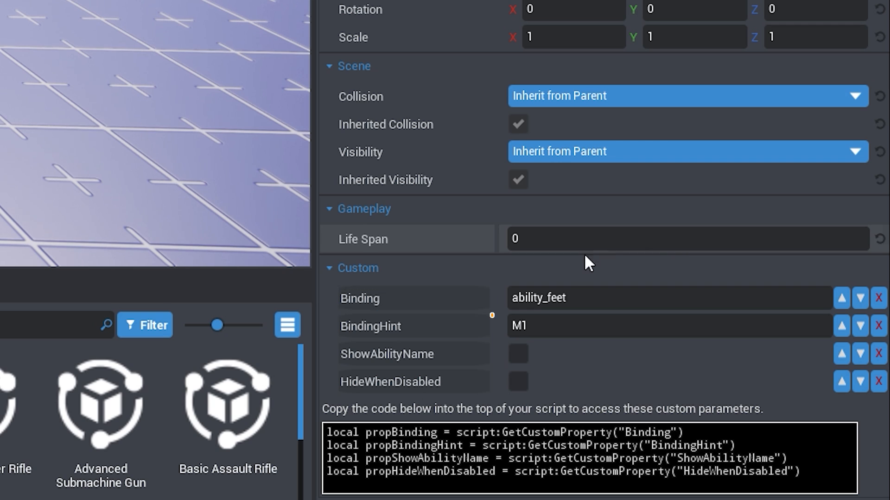
pyautogui.write('SHI')
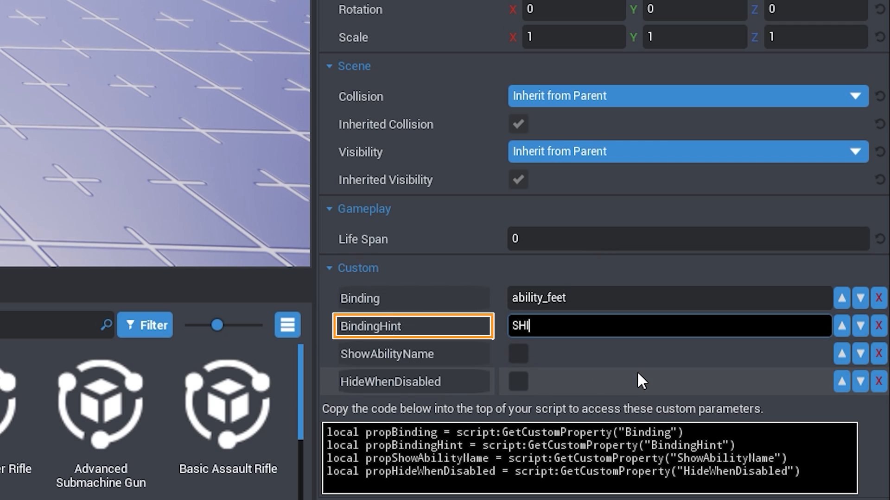
pyautogui.write('FT')
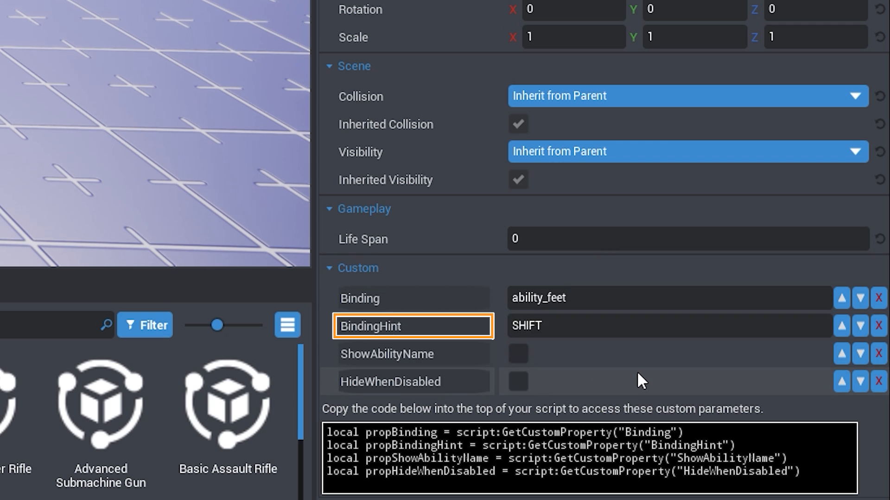
pyautogui.click(414, 354)
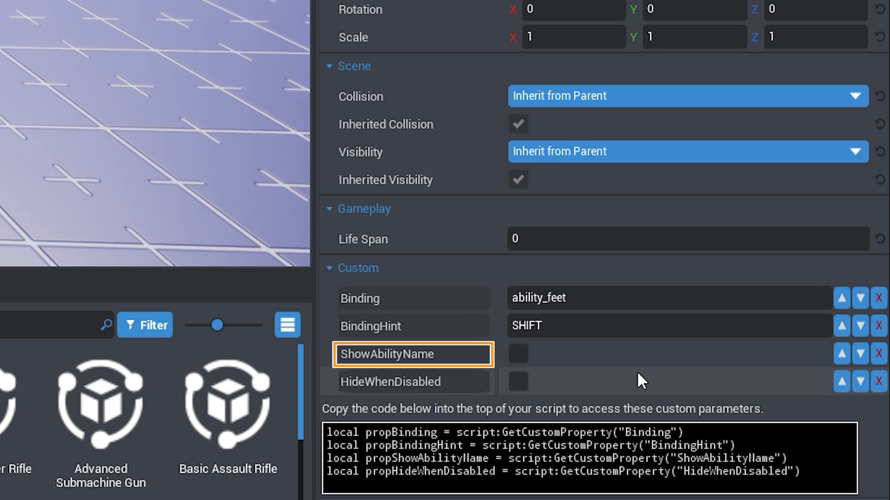
pyautogui.click(518, 354)
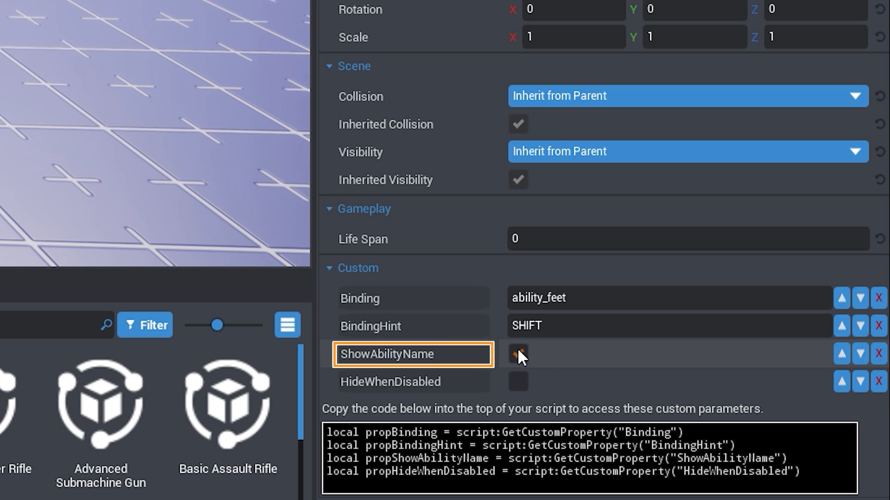
pyautogui.click(519, 354)
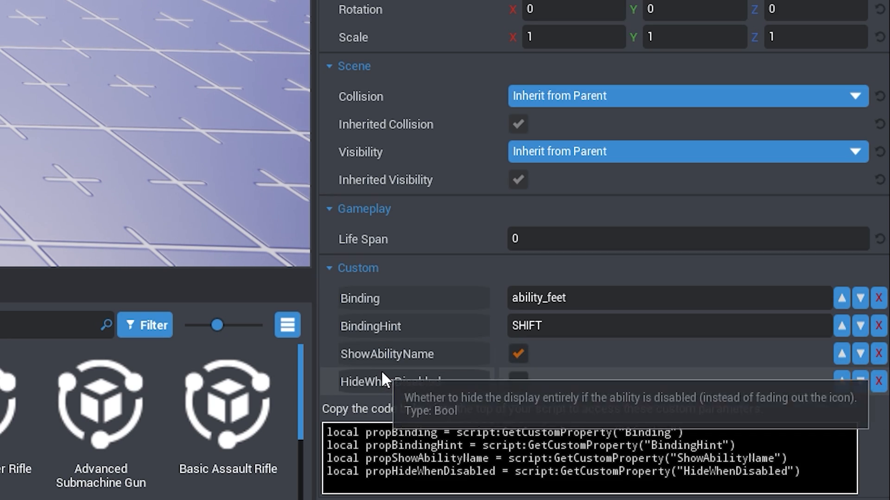
# - Rename the equipment's Ability object to Wave from the Hierarchy context menu
pyautogui.rightClick(524, 243)
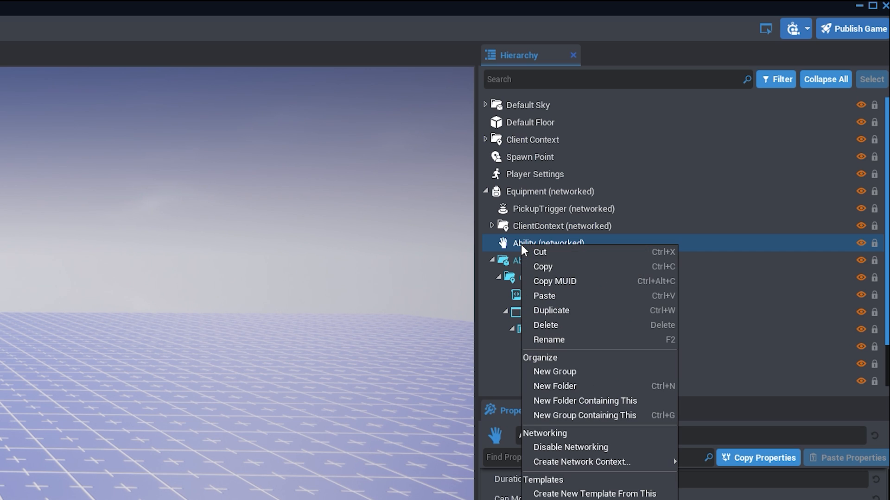
pyautogui.click(549, 339)
pyautogui.write('Wave')
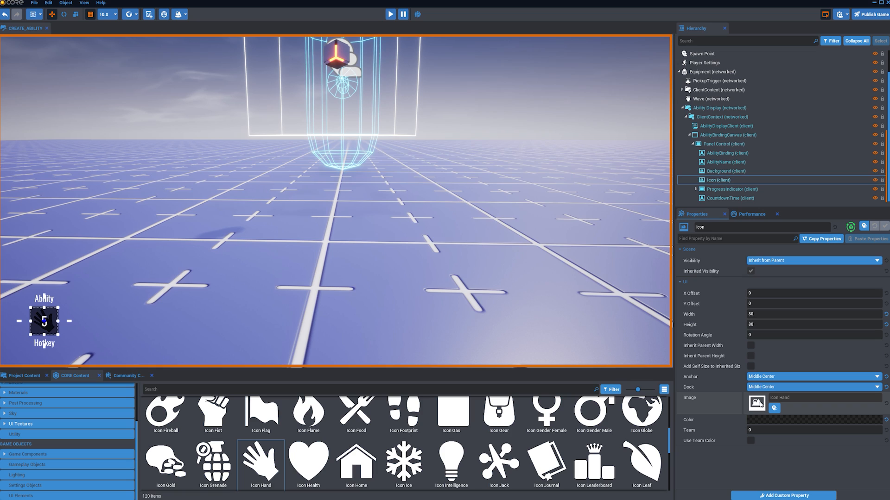
# - Set the Ability Display icon's image to Icon Hand and start Preview Mode
pyautogui.click(773, 408)
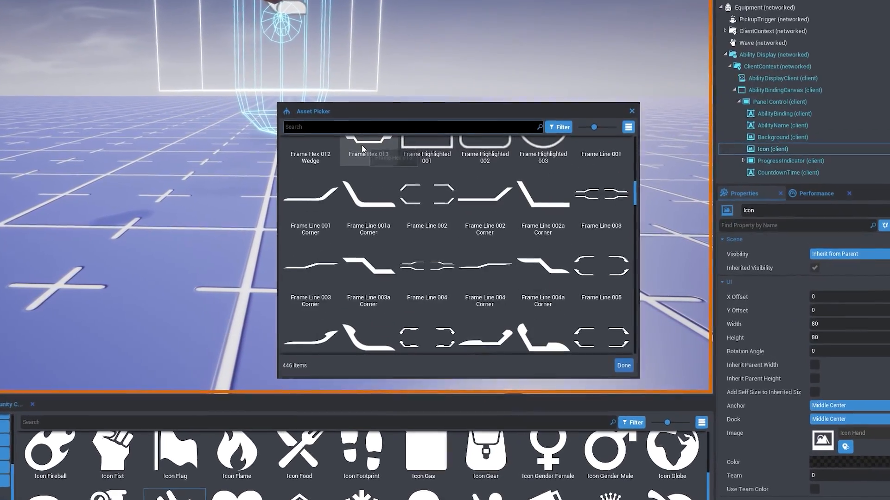
pyautogui.write('hand')
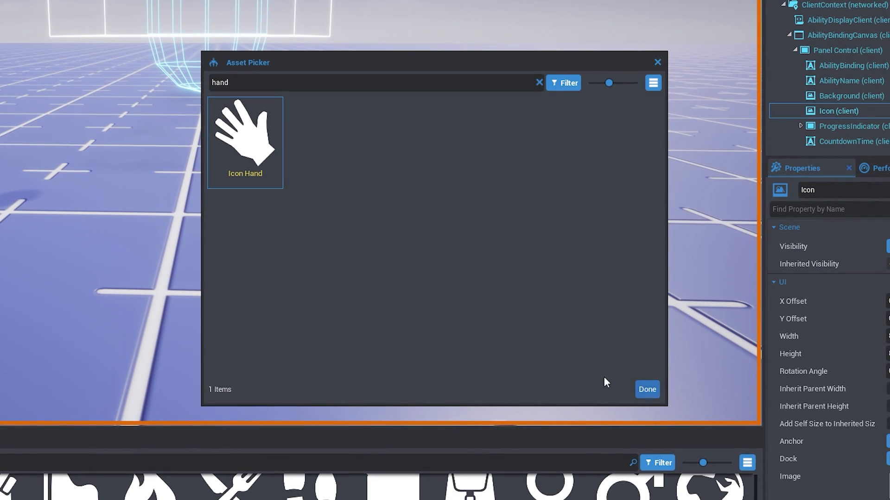
pyautogui.click(647, 389)
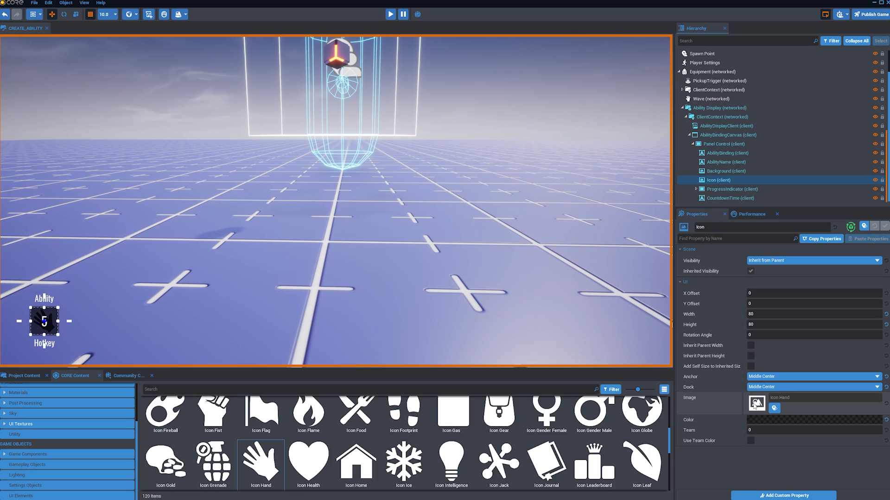
pyautogui.click(389, 15)
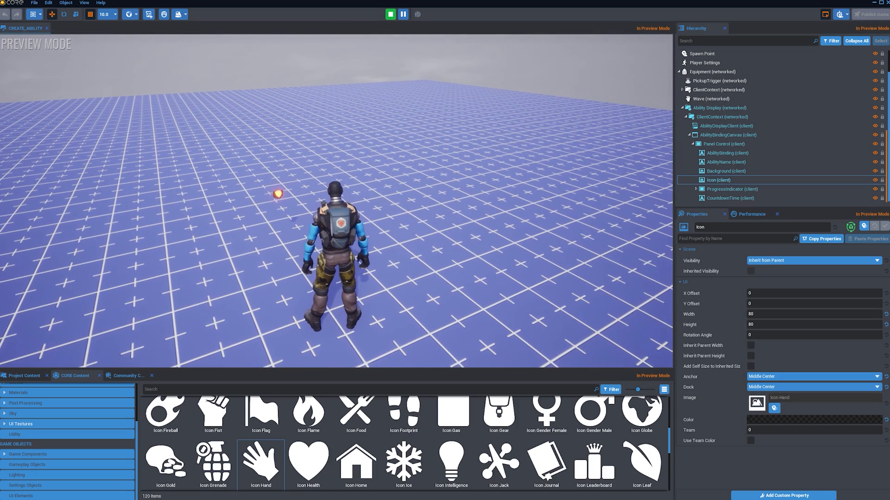